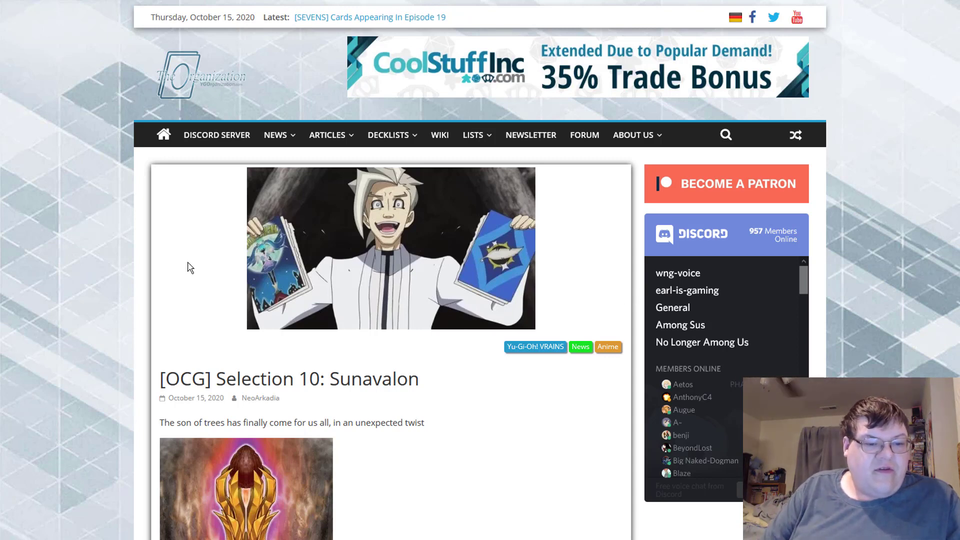
pyautogui.scroll(-3)
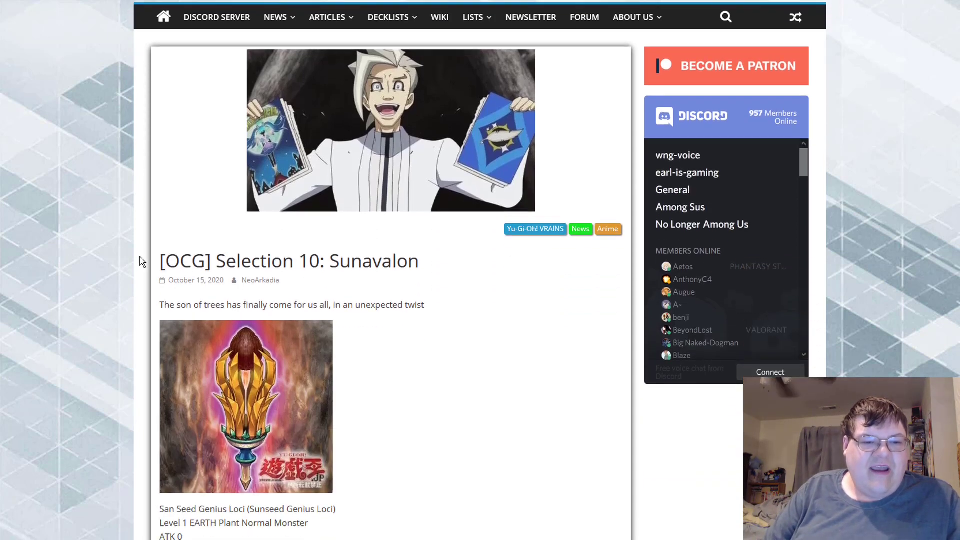
pyautogui.scroll(-3)
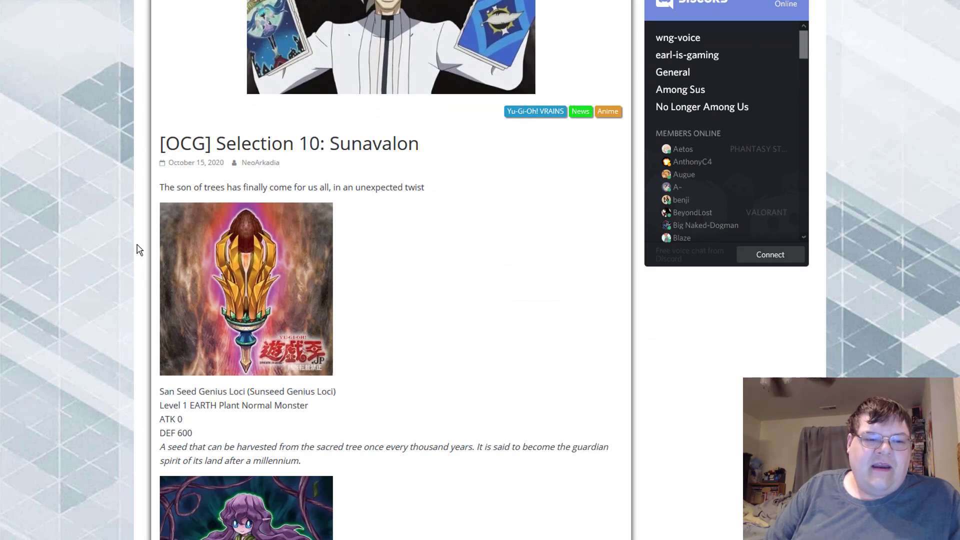
pyautogui.scroll(-3)
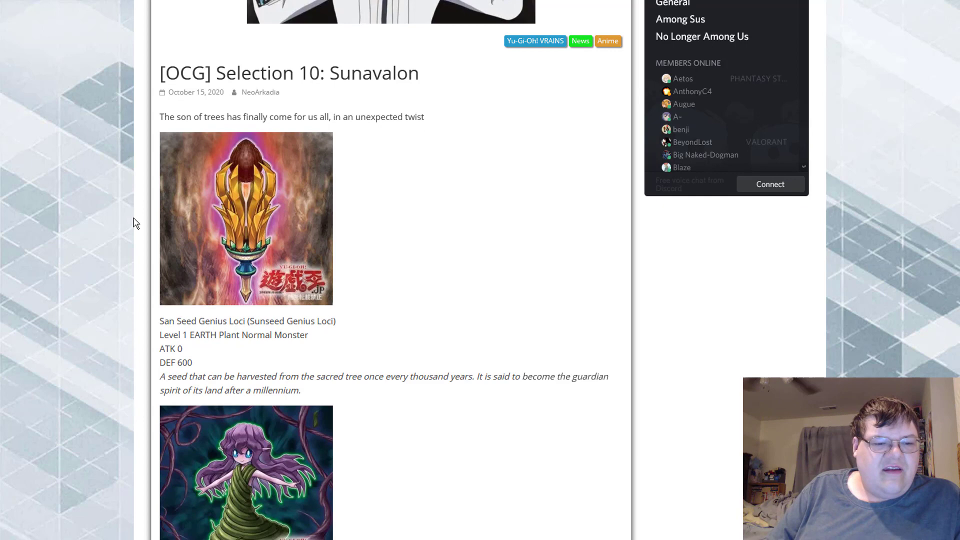
pyautogui.scroll(-3)
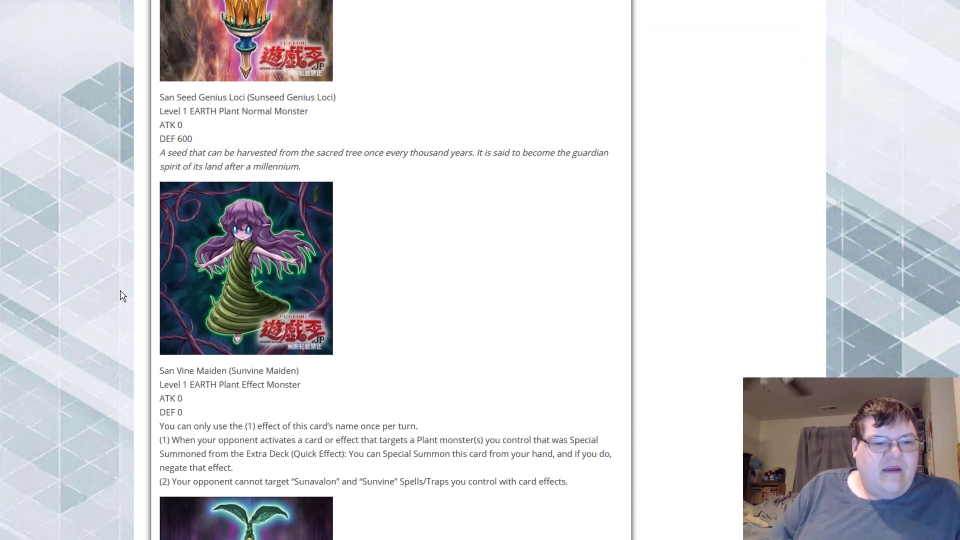
pyautogui.moveTo(161, 402)
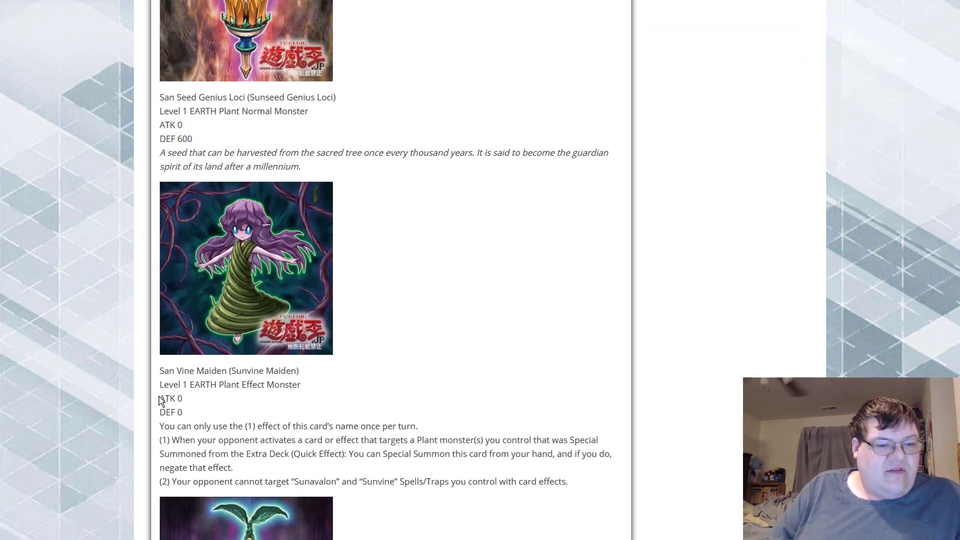
pyautogui.moveTo(136, 378)
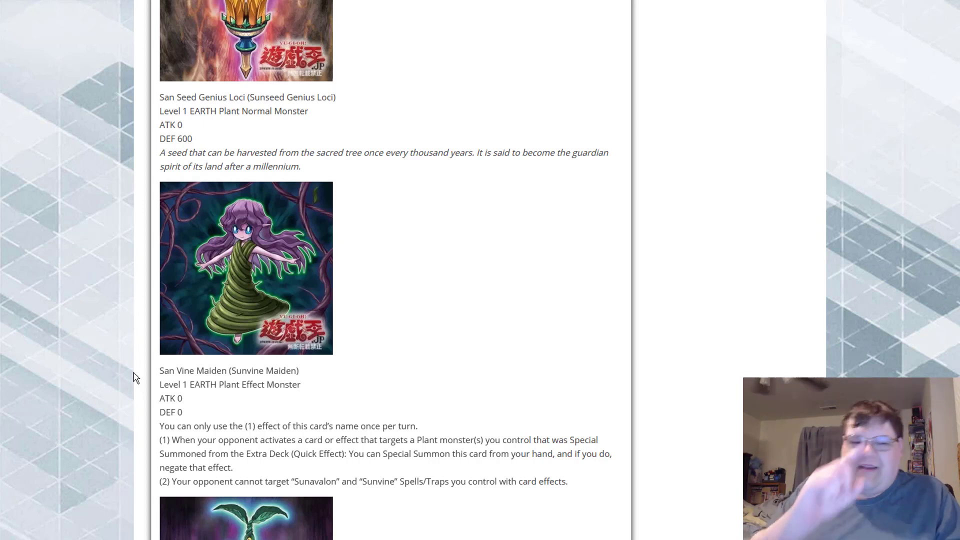
pyautogui.scroll(-3)
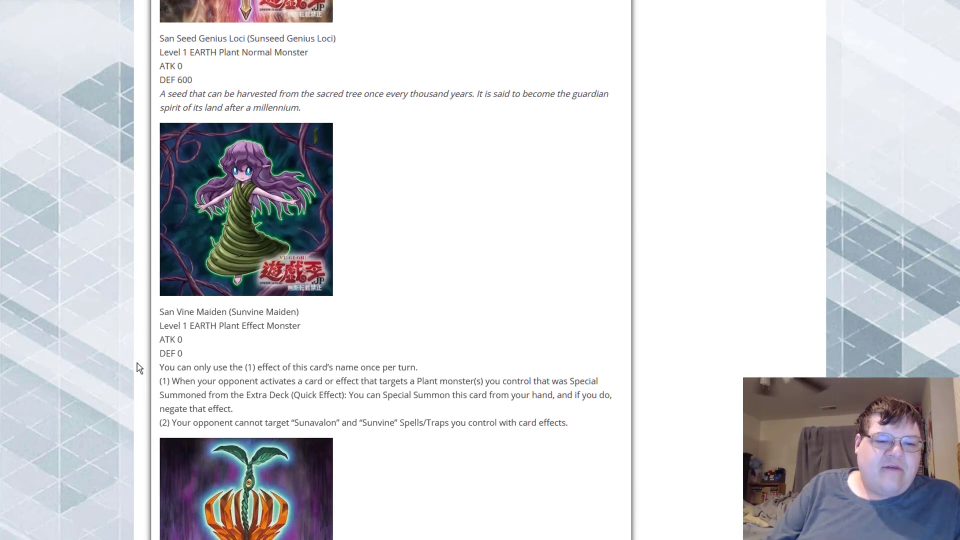
pyautogui.scroll(-3)
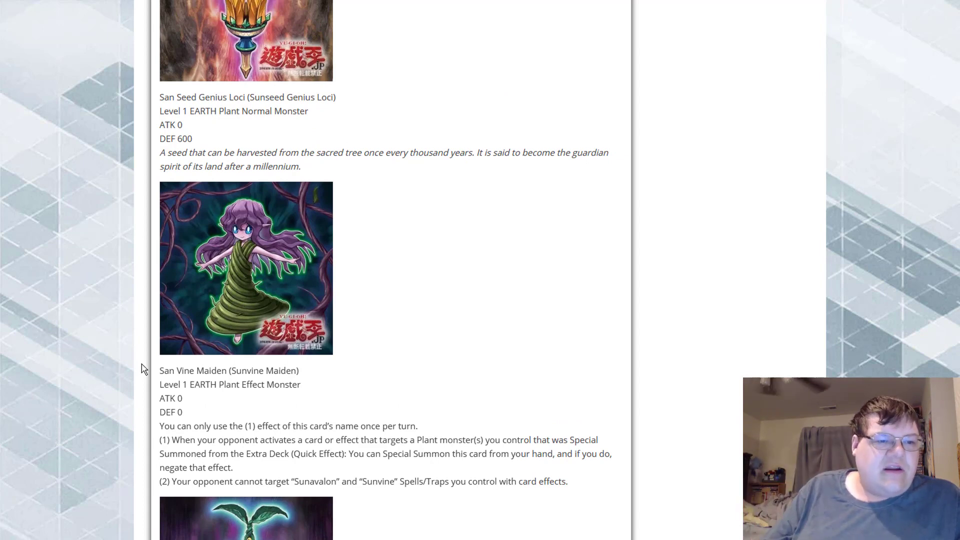
pyautogui.scroll(-3)
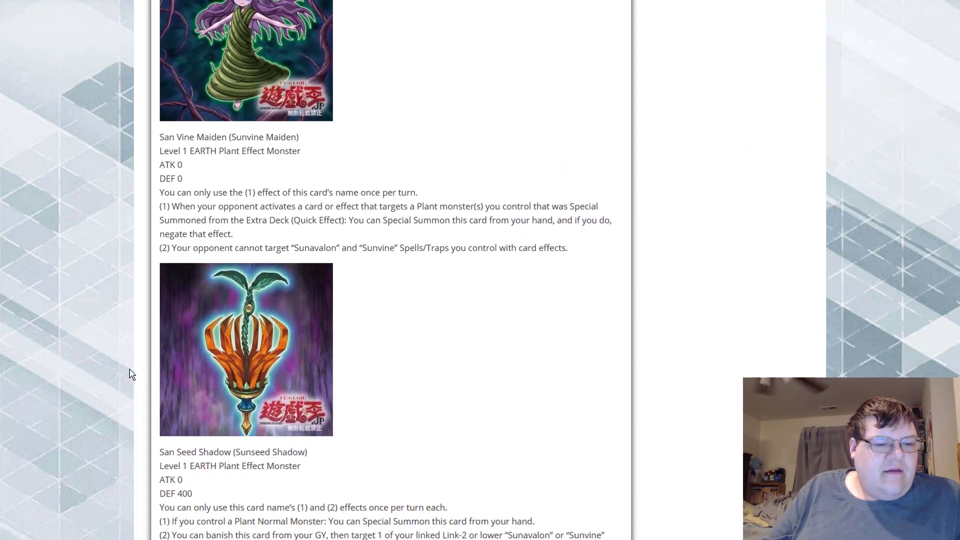
pyautogui.scroll(-3)
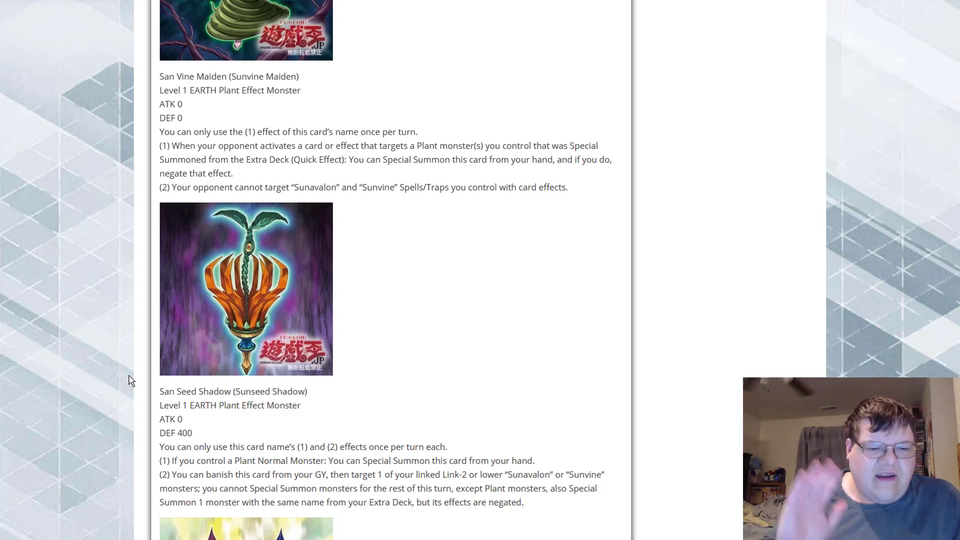
pyautogui.scroll(-3)
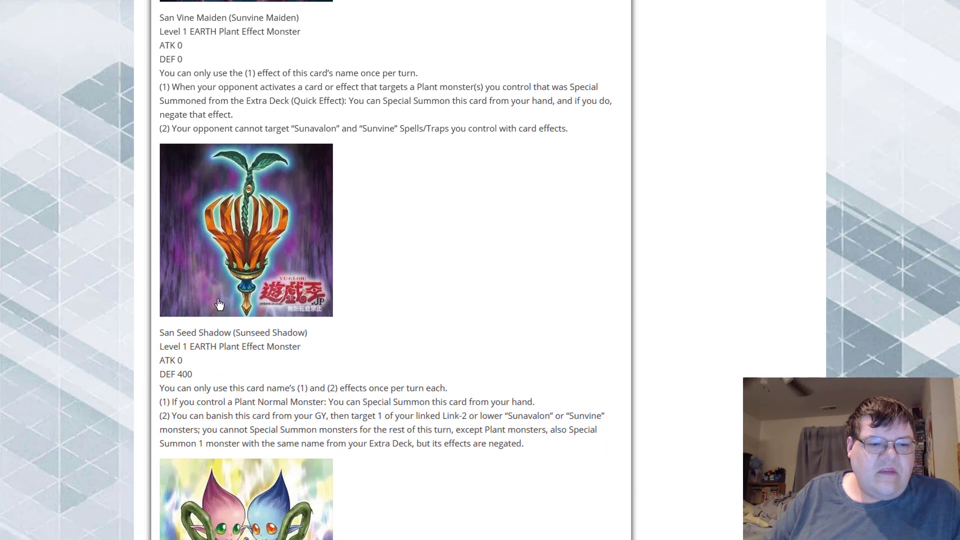
pyautogui.moveTo(139, 344)
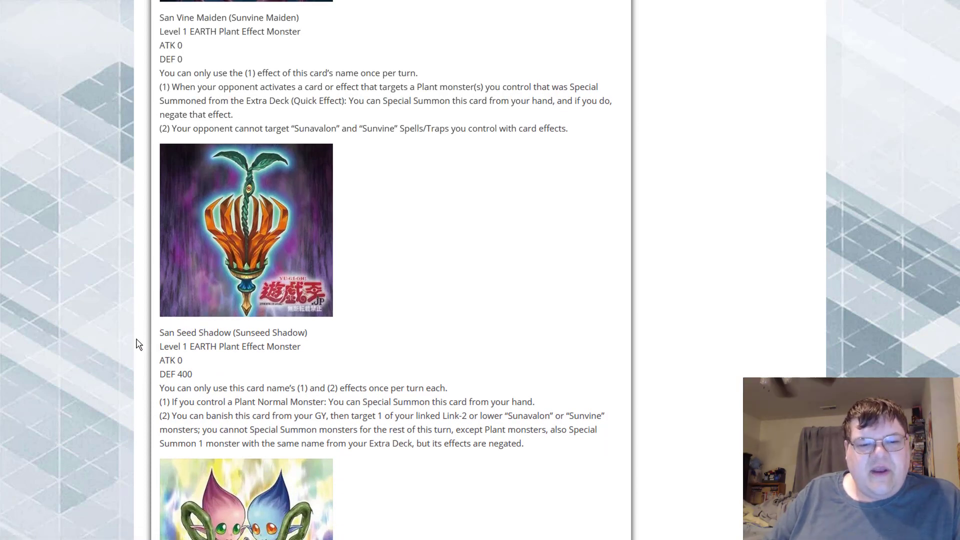
pyautogui.moveTo(316, 442)
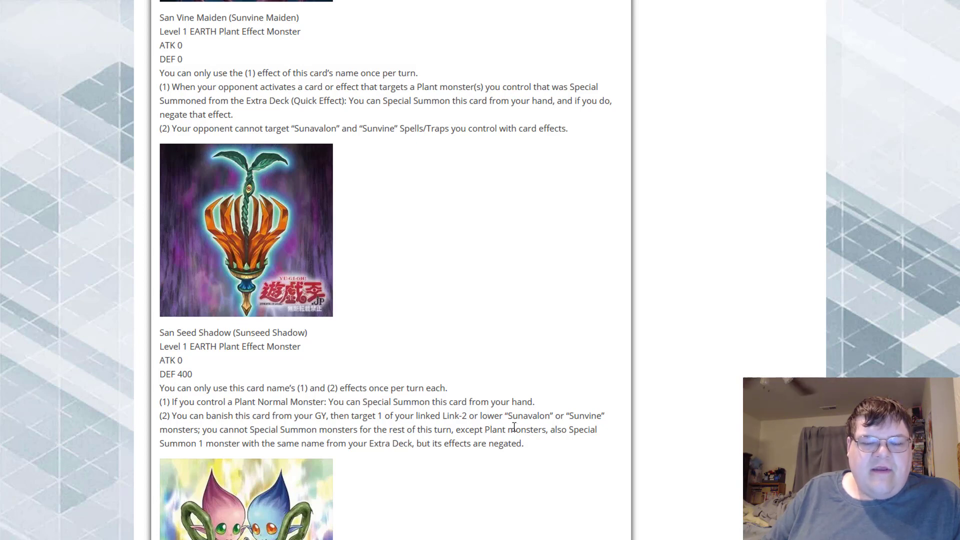
pyautogui.moveTo(515, 449)
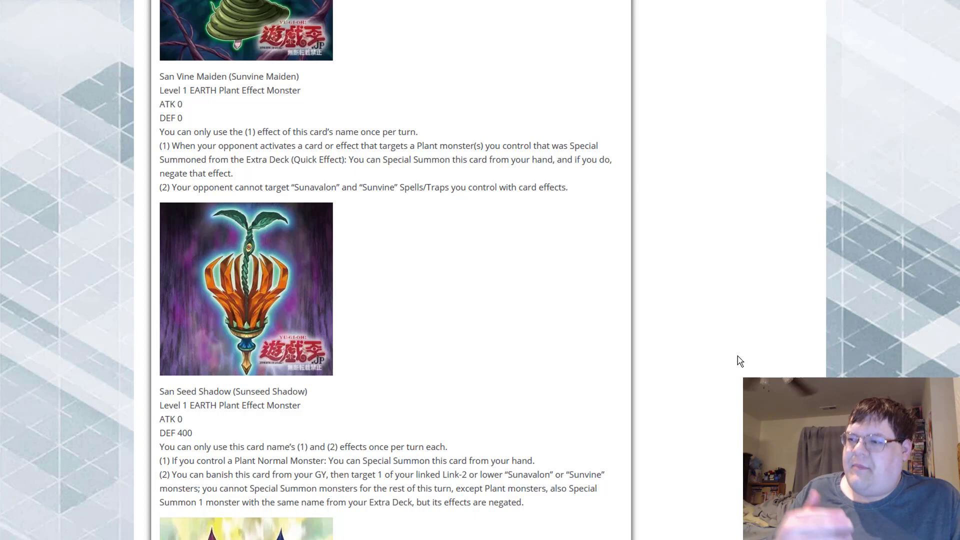
pyautogui.moveTo(558, 319)
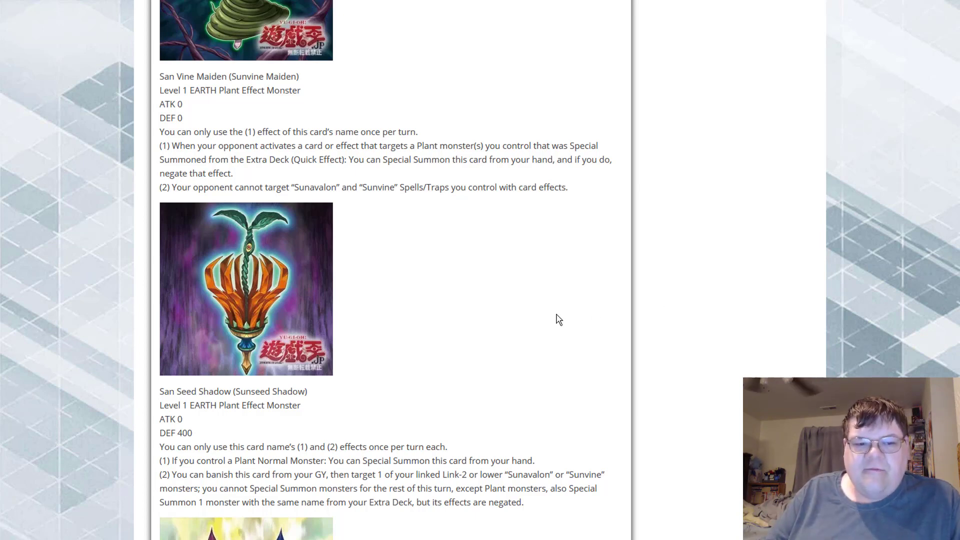
pyautogui.scroll(-3)
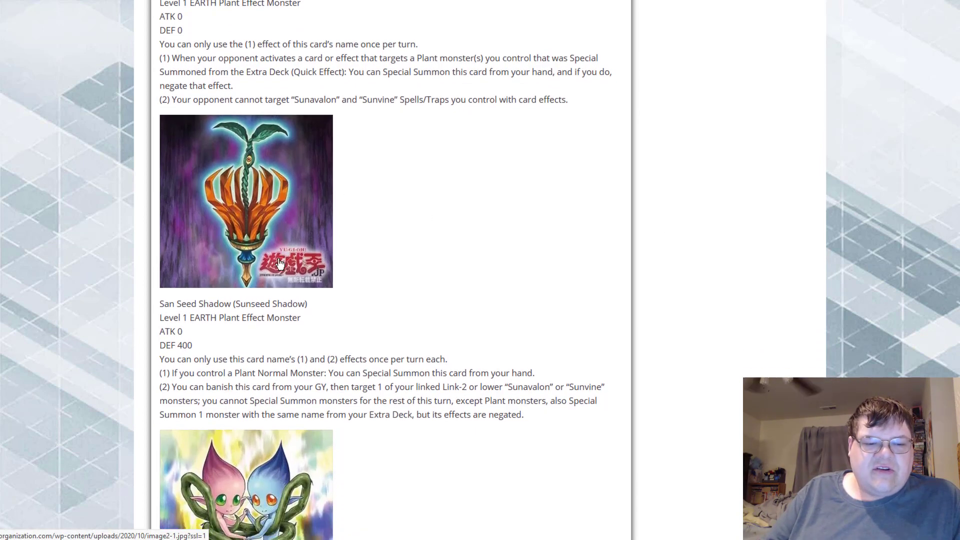
pyautogui.scroll(-3)
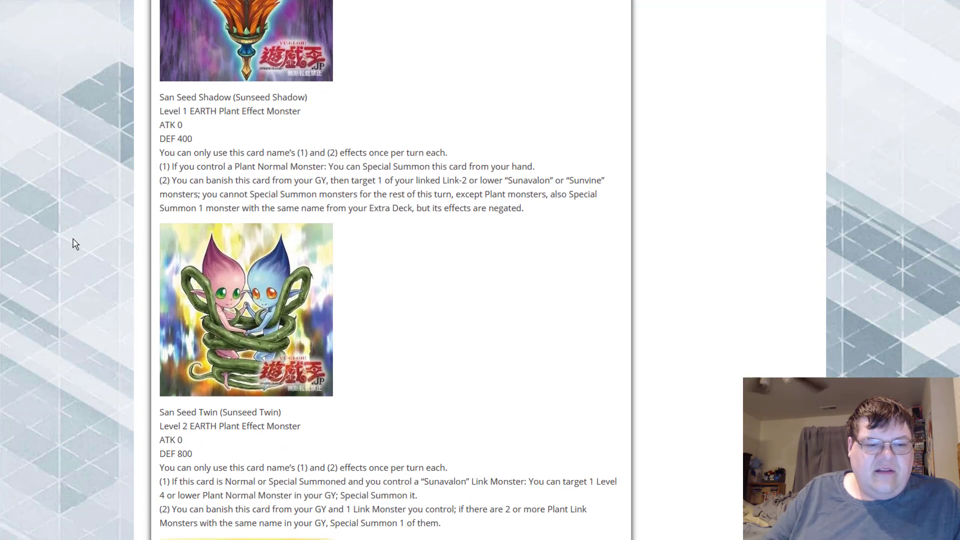
pyautogui.moveTo(71, 297)
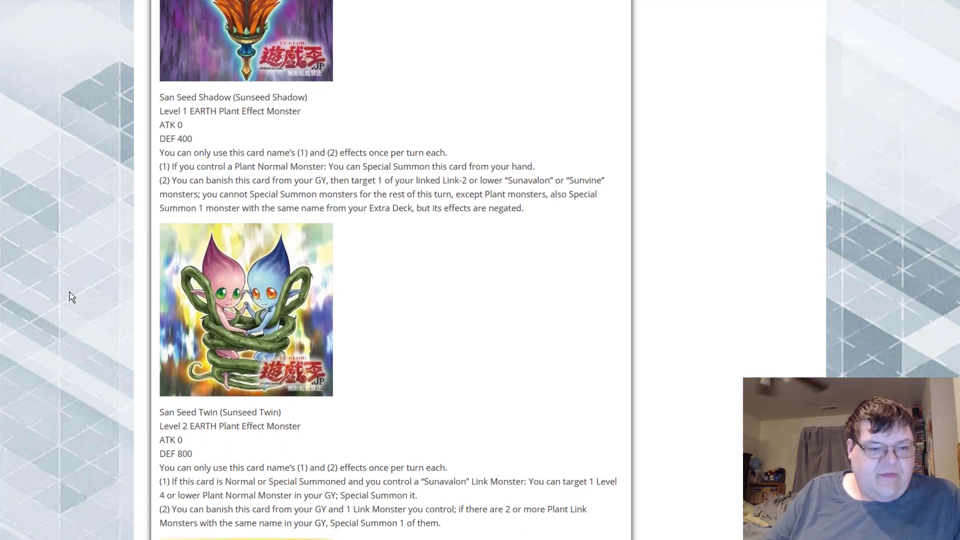
pyautogui.moveTo(103, 407)
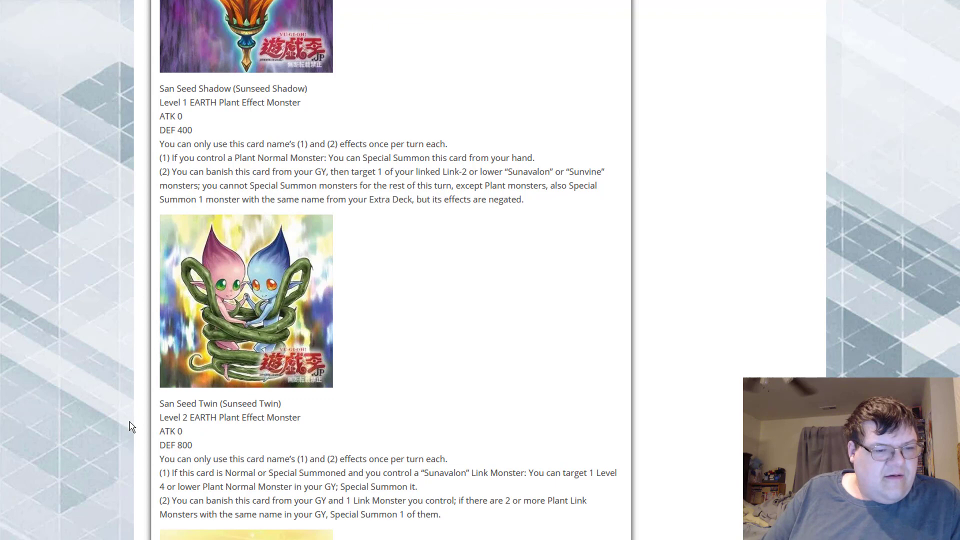
pyautogui.scroll(-3)
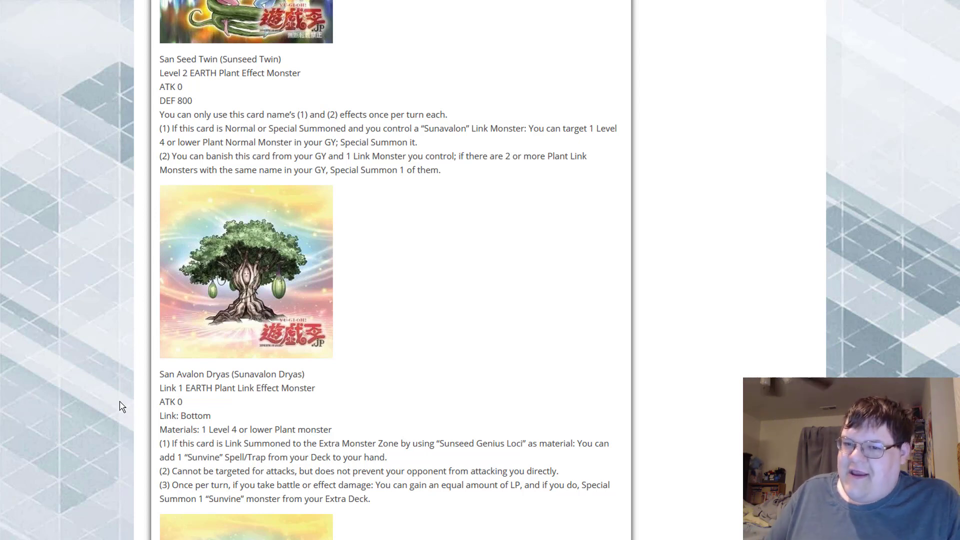
pyautogui.scroll(-3)
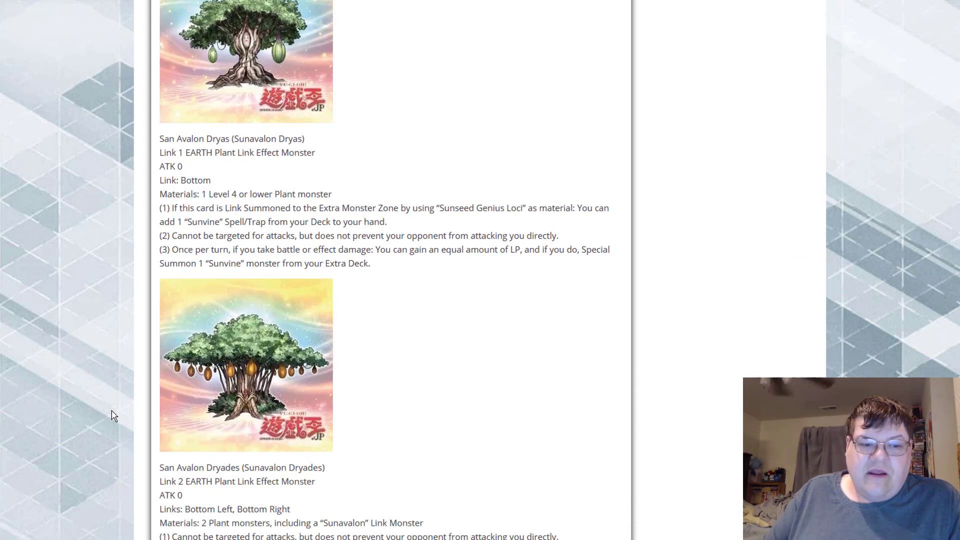
pyautogui.scroll(-3)
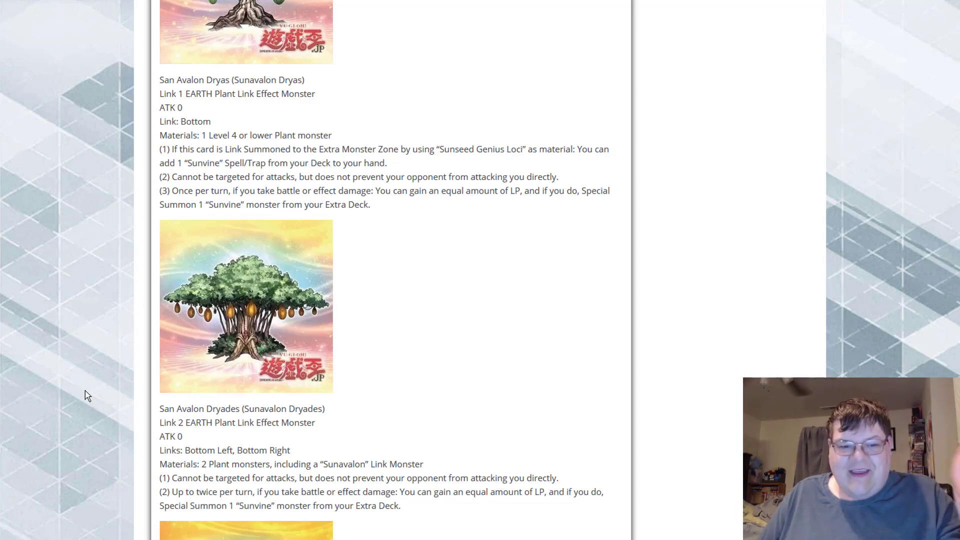
pyautogui.scroll(-3)
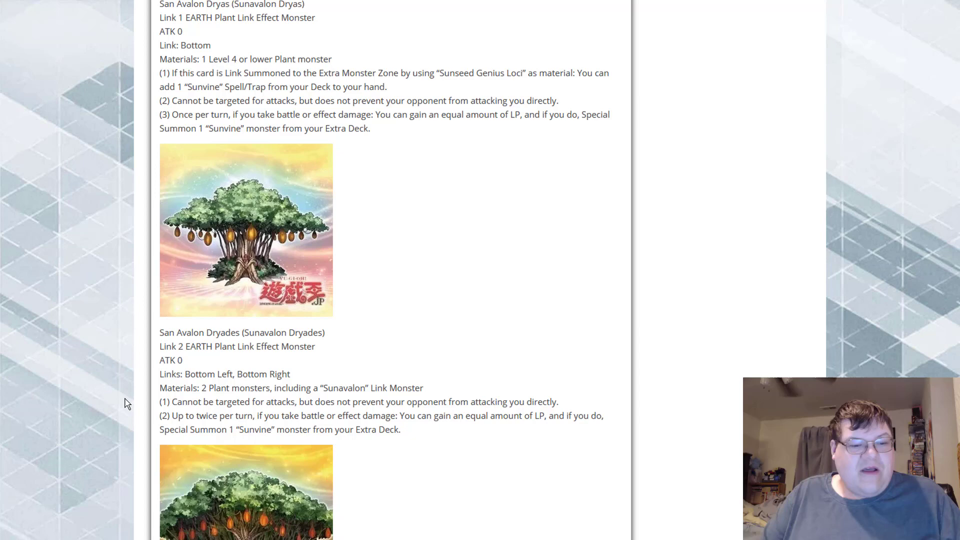
pyautogui.scroll(-3)
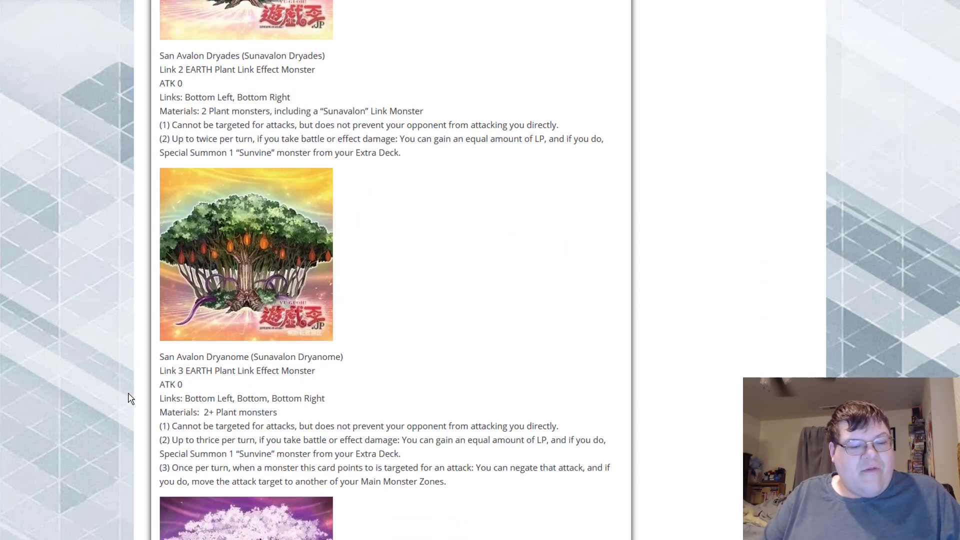
pyautogui.scroll(-3)
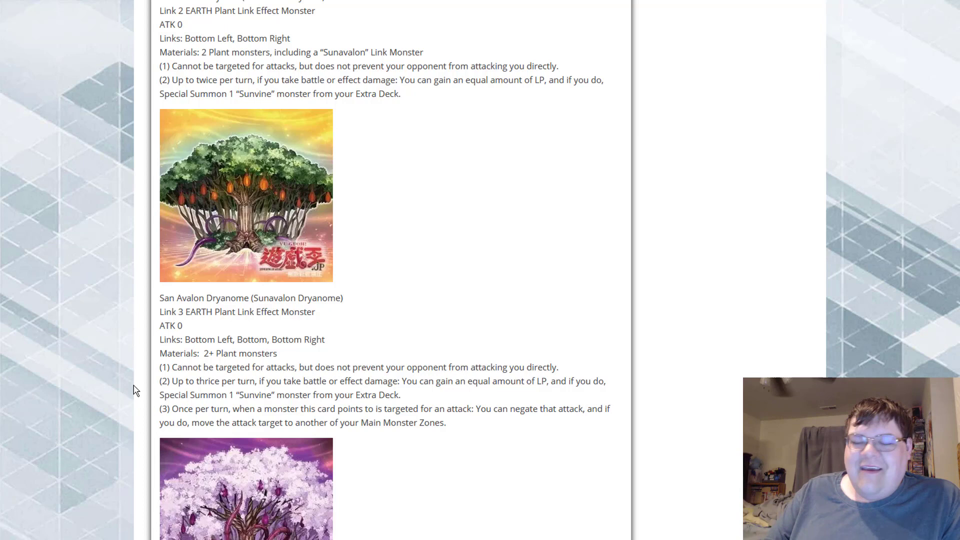
pyautogui.scroll(-3)
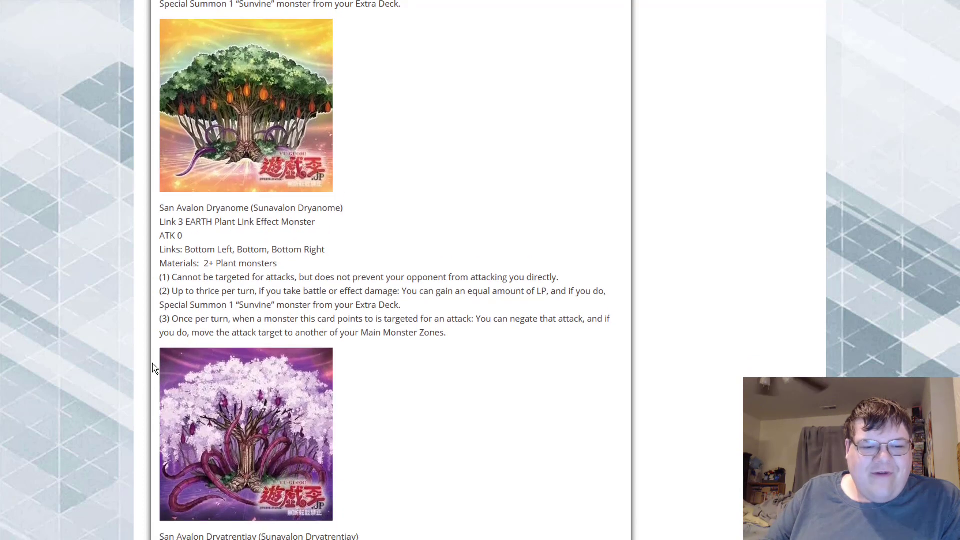
pyautogui.scroll(-3)
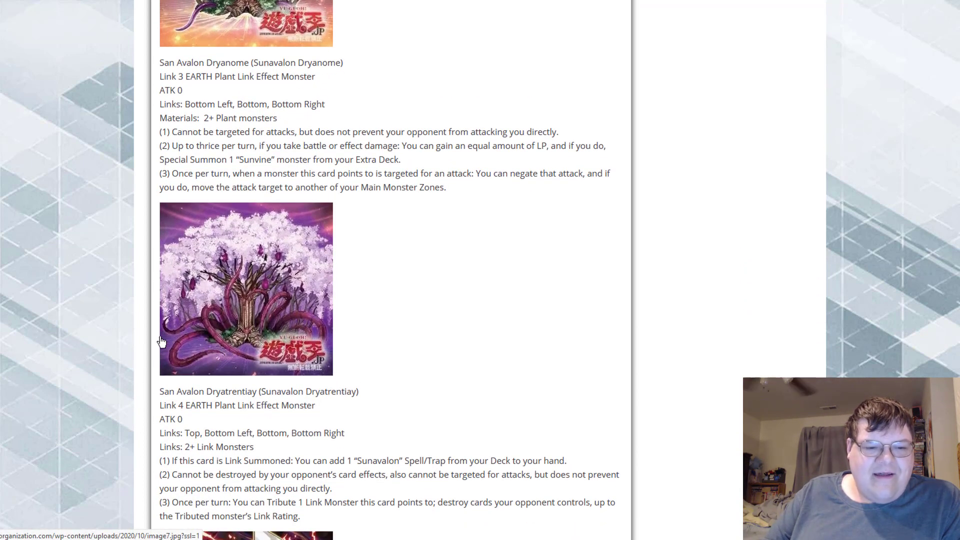
pyautogui.moveTo(589, 339)
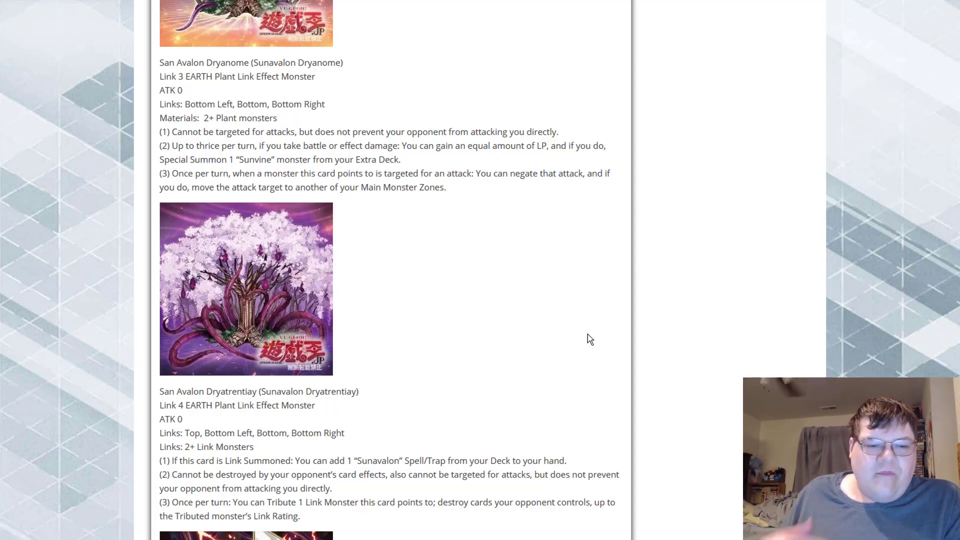
pyautogui.moveTo(312, 293)
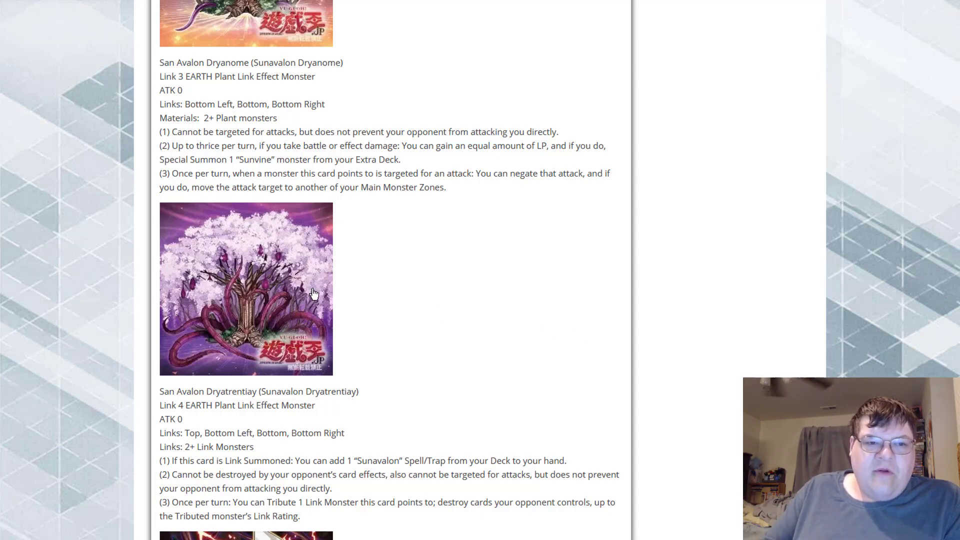
pyautogui.scroll(-3)
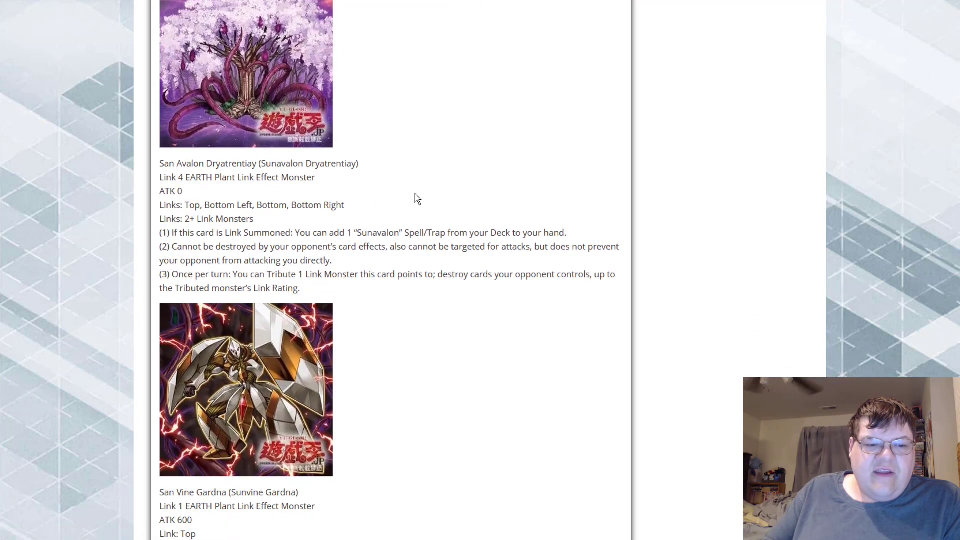
pyautogui.scroll(-3)
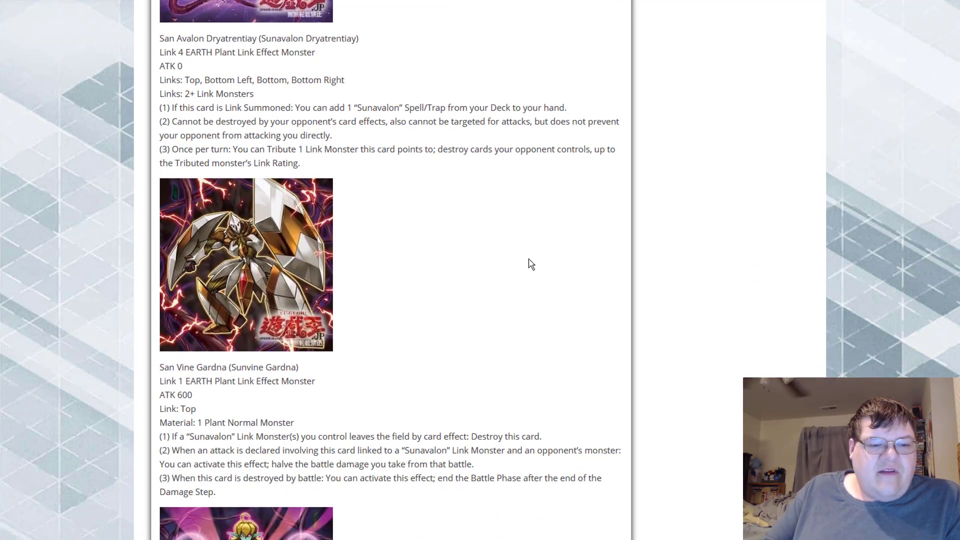
pyautogui.moveTo(712, 271)
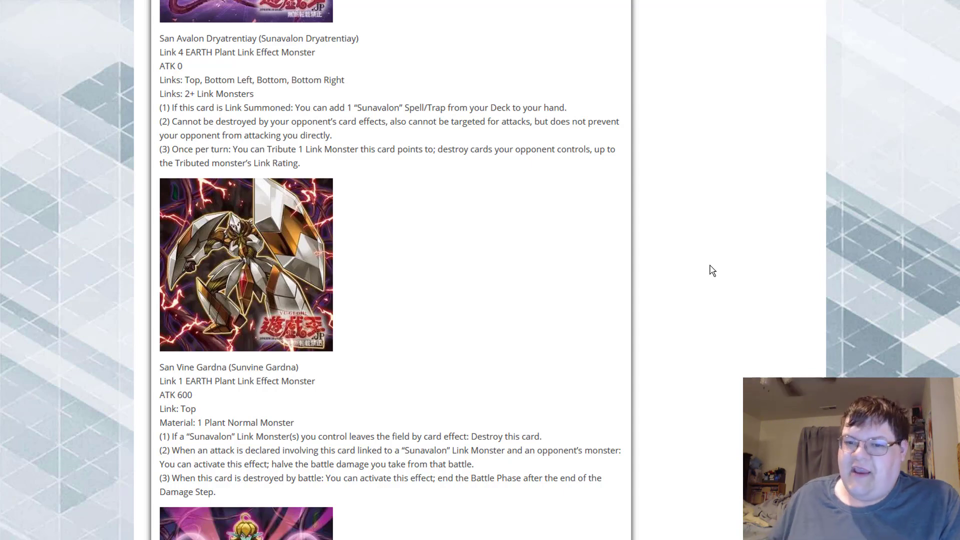
pyautogui.scroll(-3)
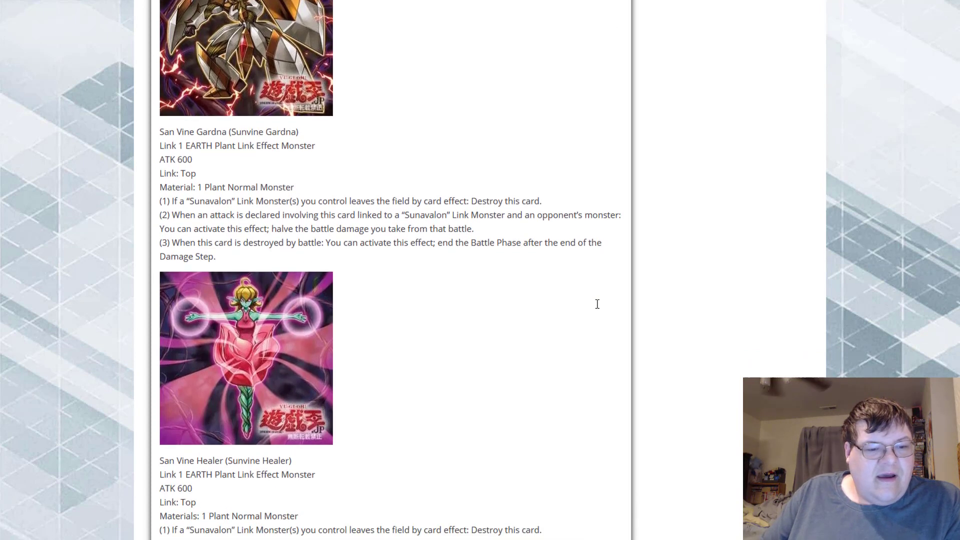
pyautogui.scroll(-3)
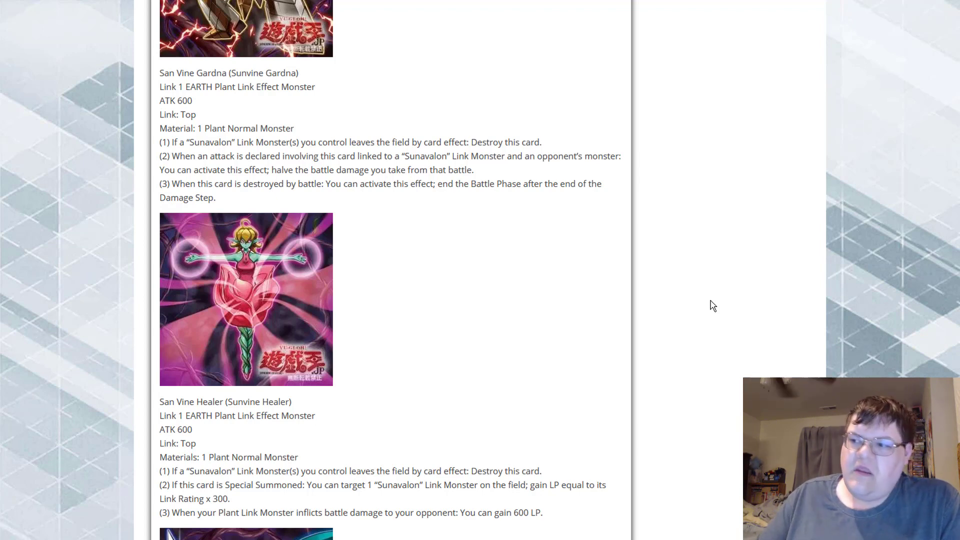
pyautogui.scroll(-3)
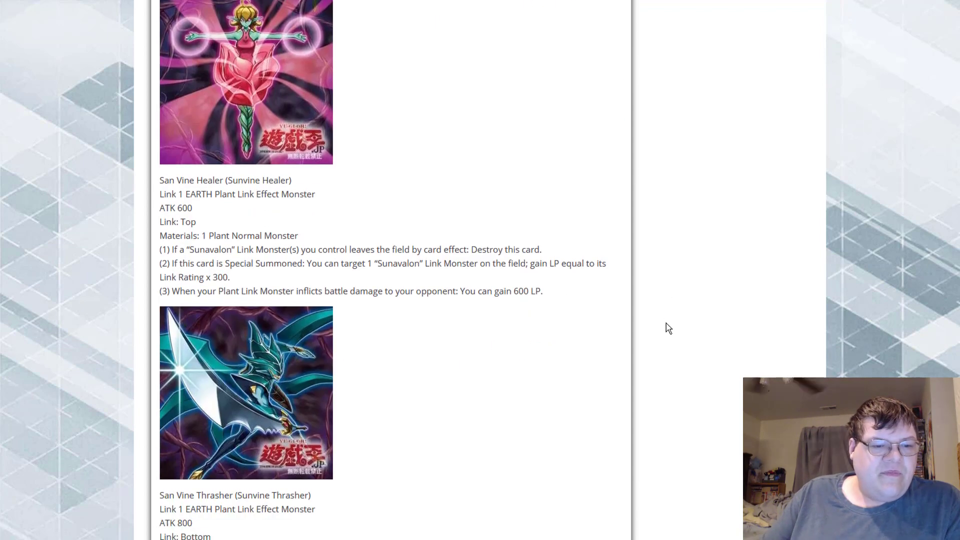
pyautogui.scroll(-3)
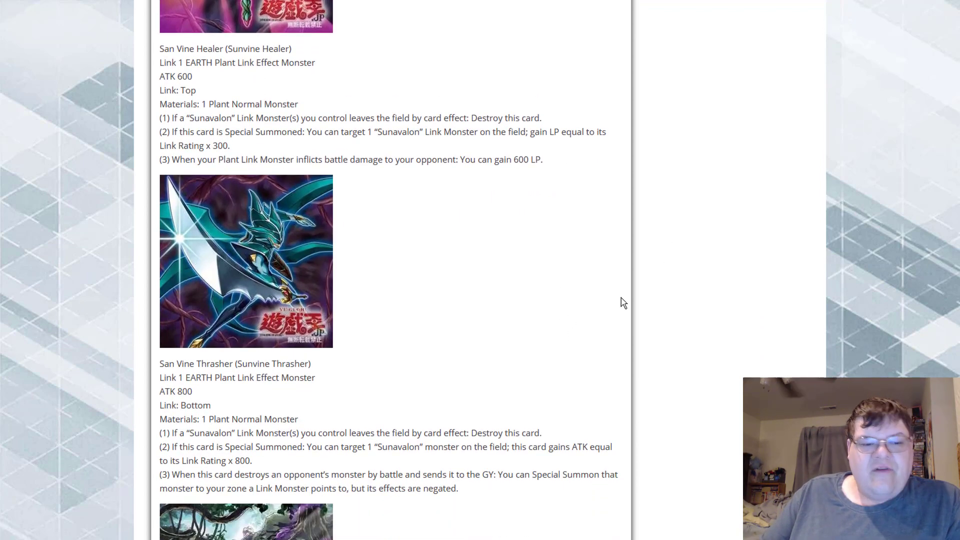
pyautogui.moveTo(795, 291)
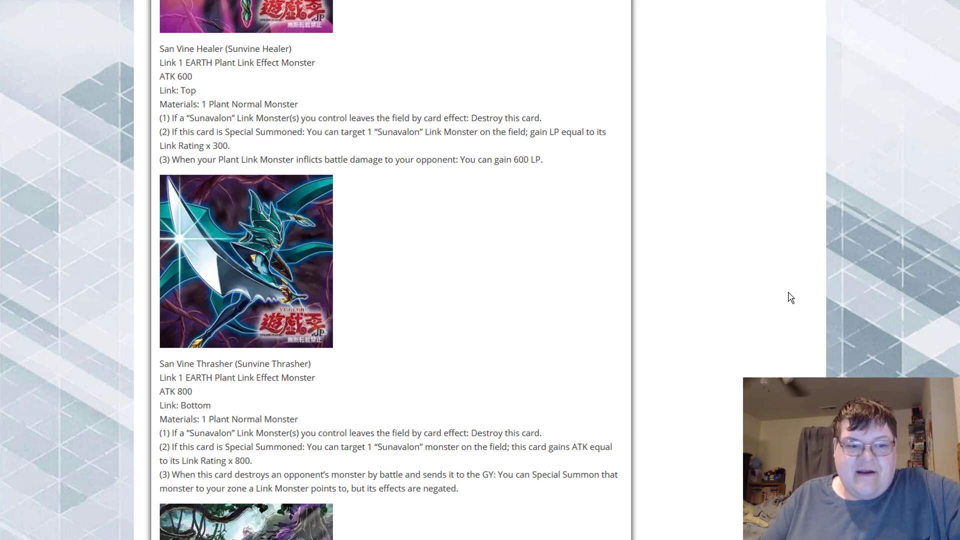
pyautogui.scroll(-3)
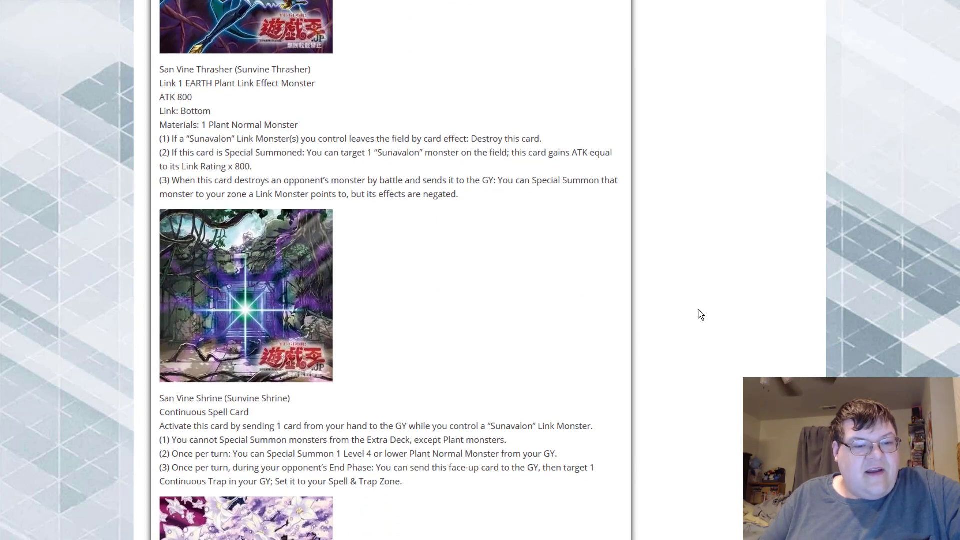
pyautogui.moveTo(757, 323)
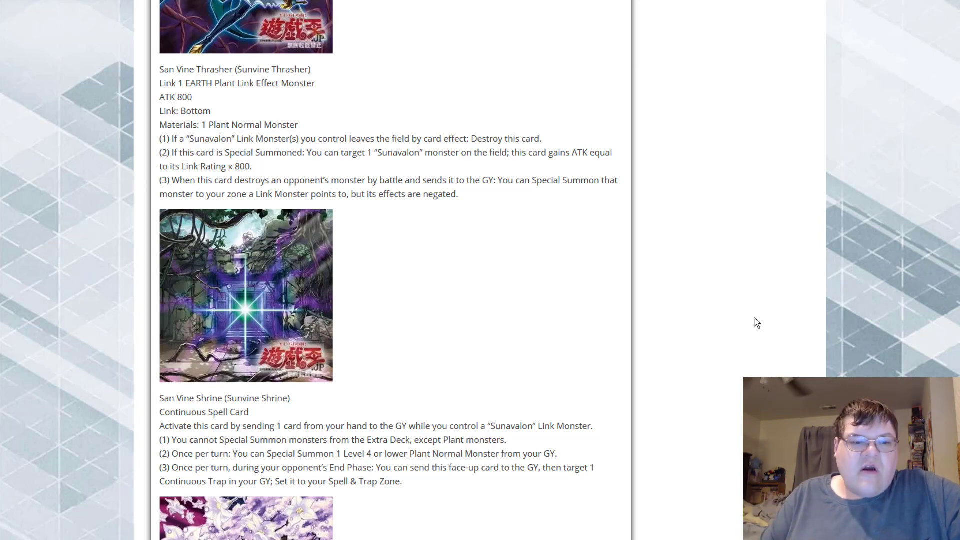
pyautogui.scroll(-3)
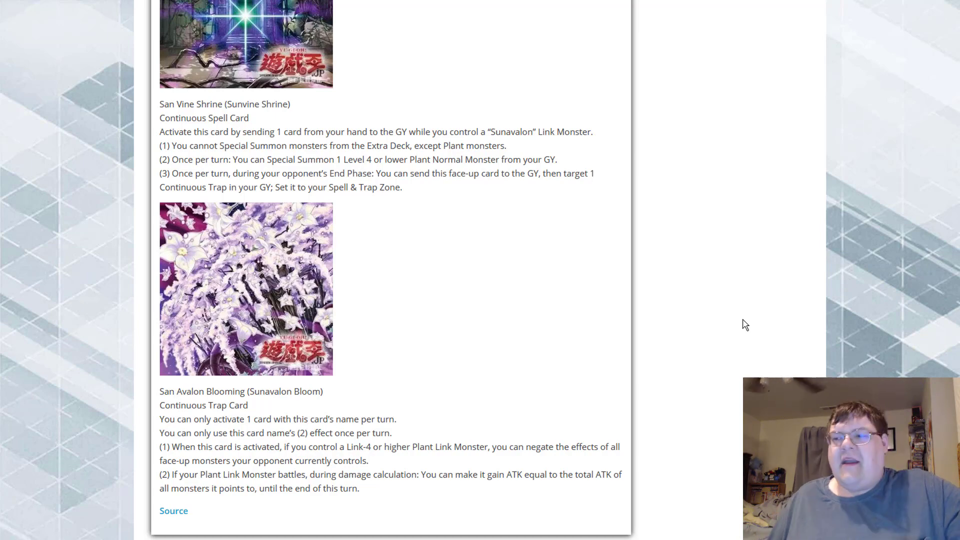
pyautogui.scroll(3)
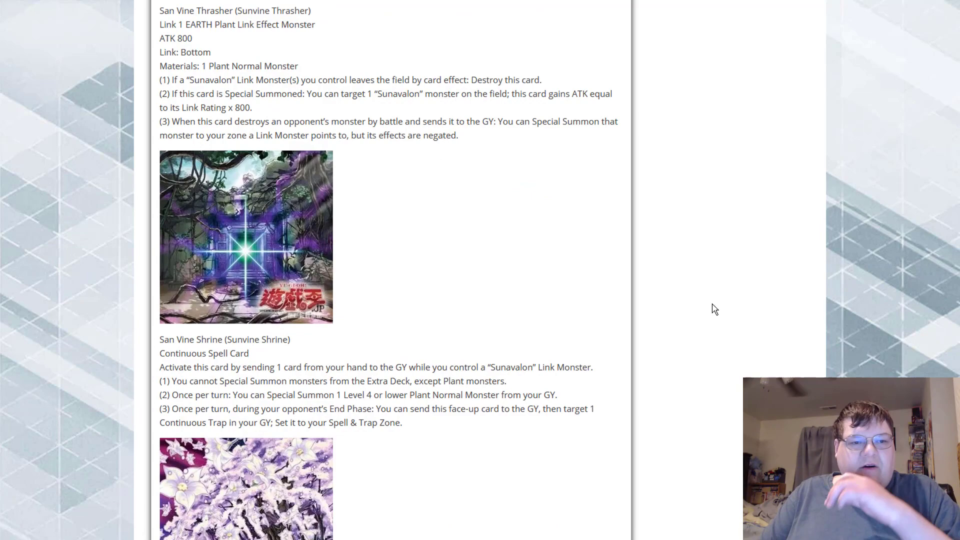
pyautogui.scroll(-3)
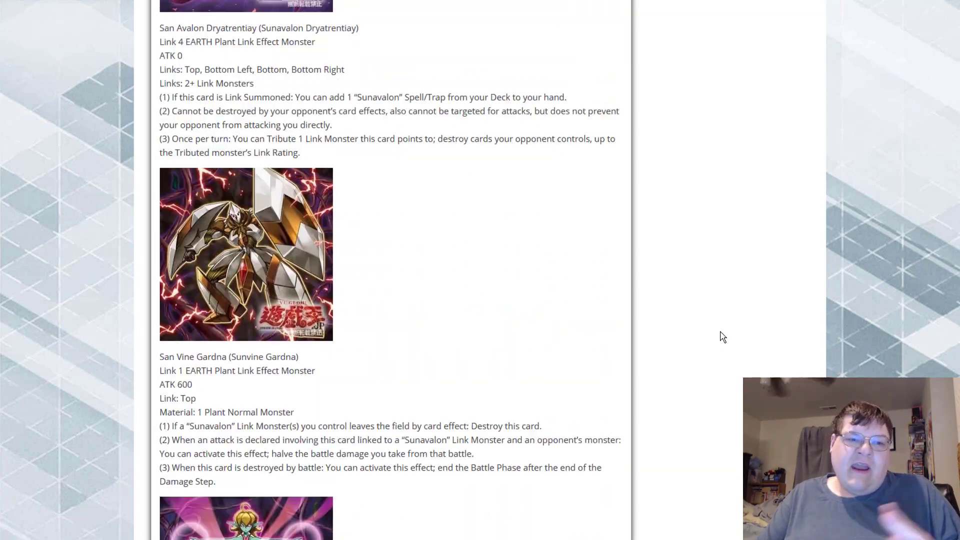
pyautogui.scroll(-3)
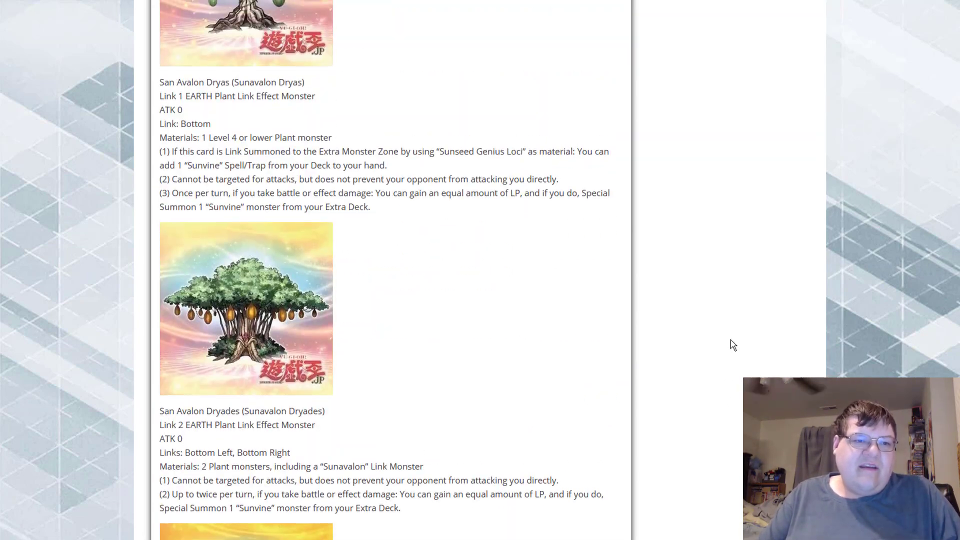
pyautogui.scroll(-3)
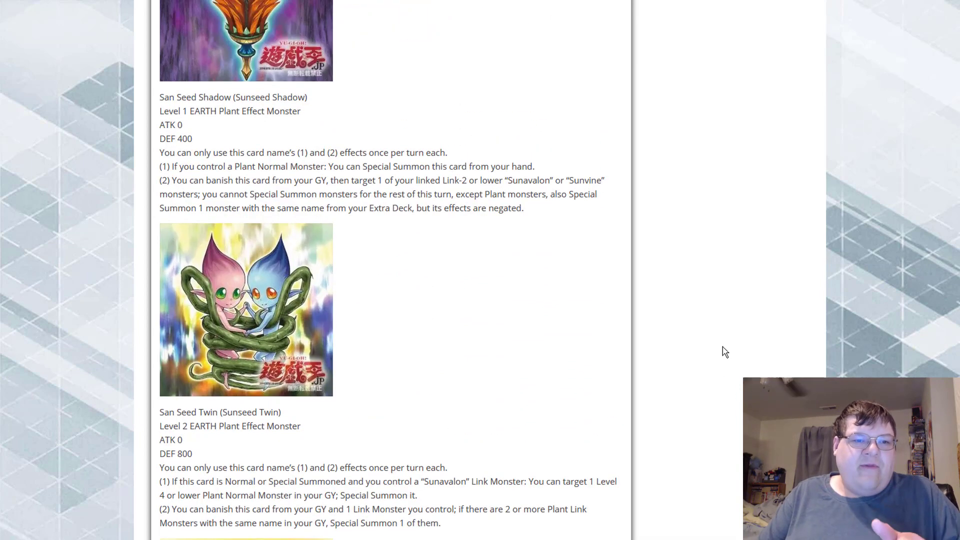
pyautogui.scroll(3)
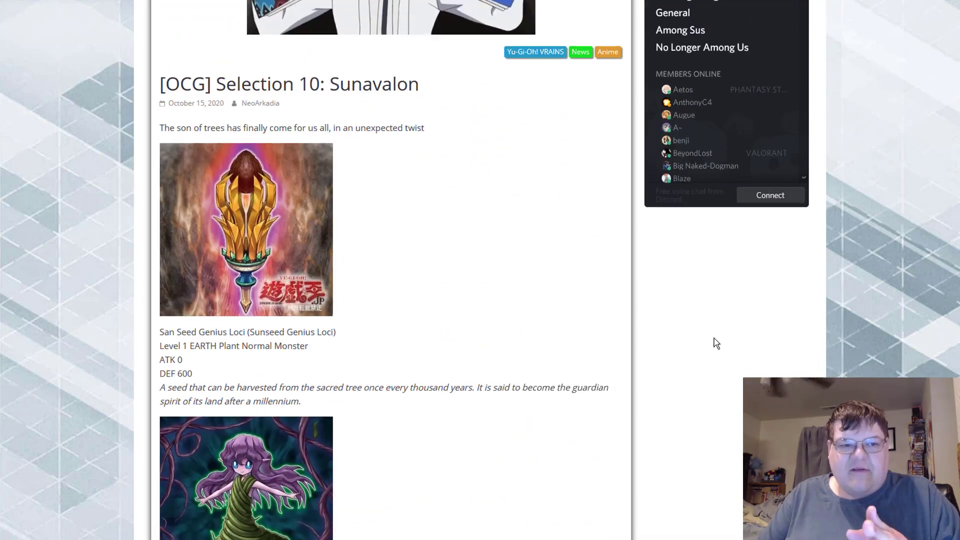
pyautogui.scroll(3)
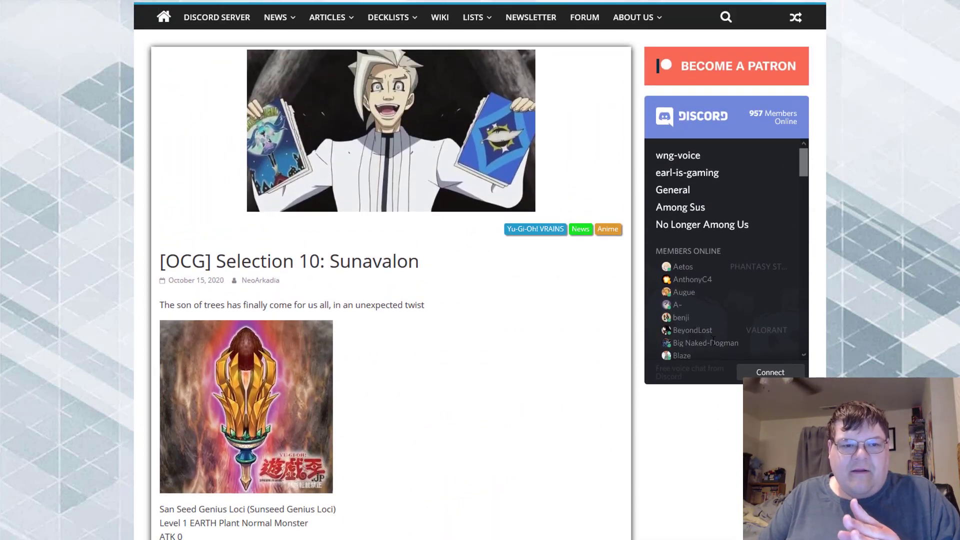